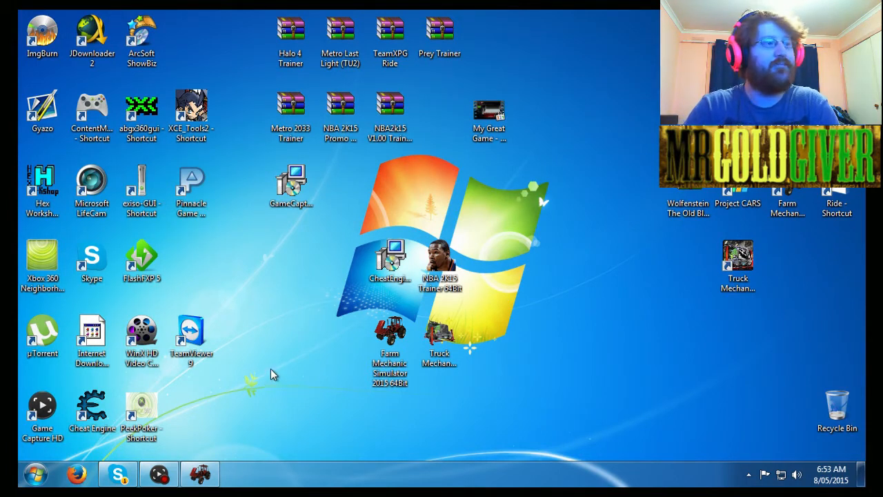
mouse_move(282, 373)
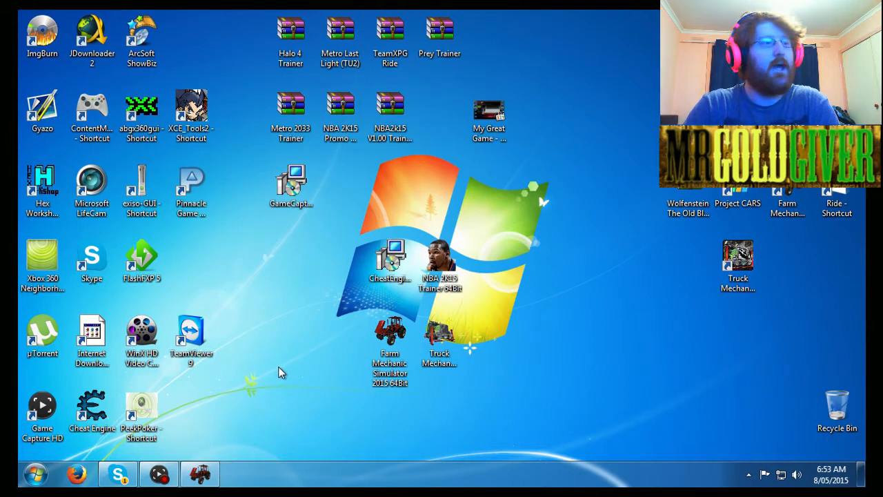
mouse_move(218, 452)
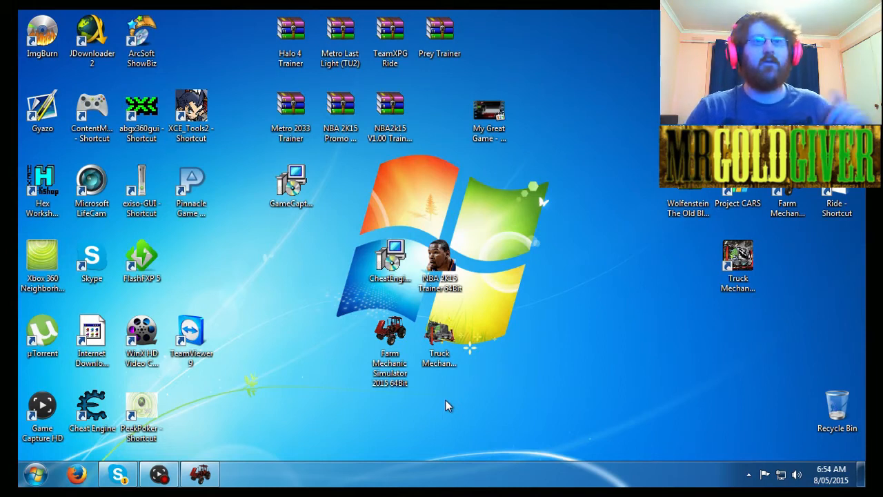
Launch the Farm Mechanic Simulator 2015 trainer from its desktop shortcut, showing the F1 Inf Money hotkey.
click(389, 338)
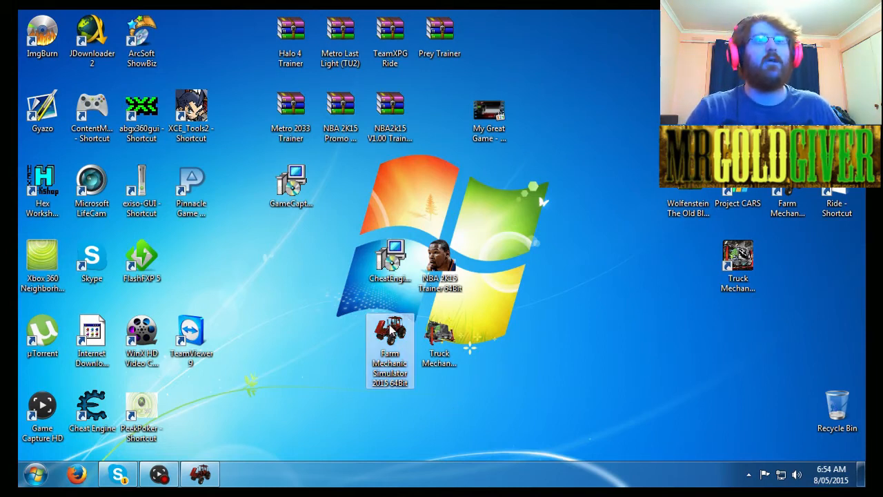
double_click(389, 350)
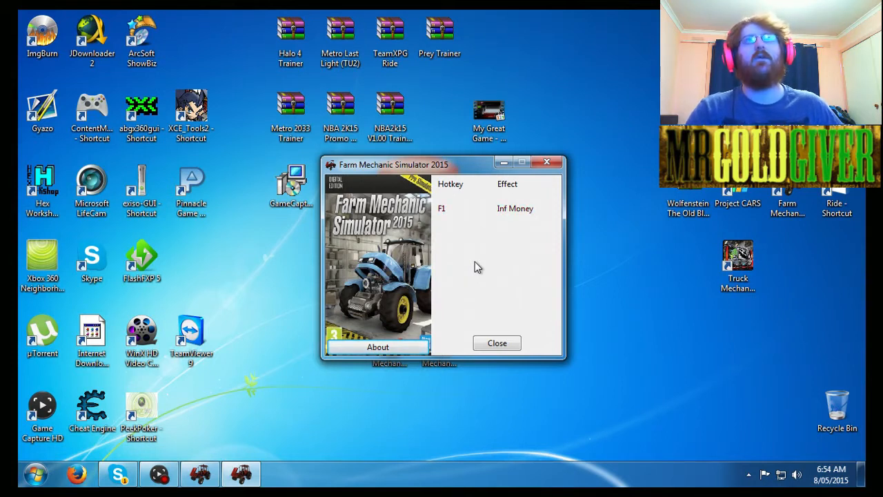
mouse_move(491, 307)
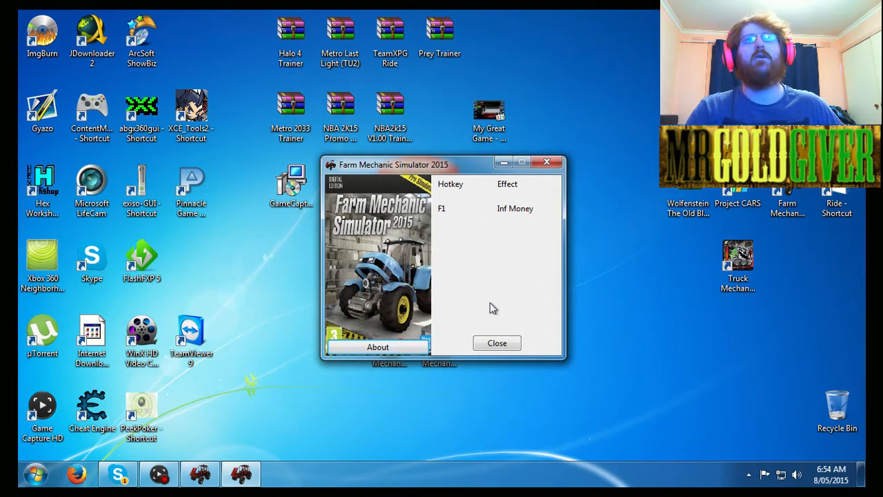
click(497, 342)
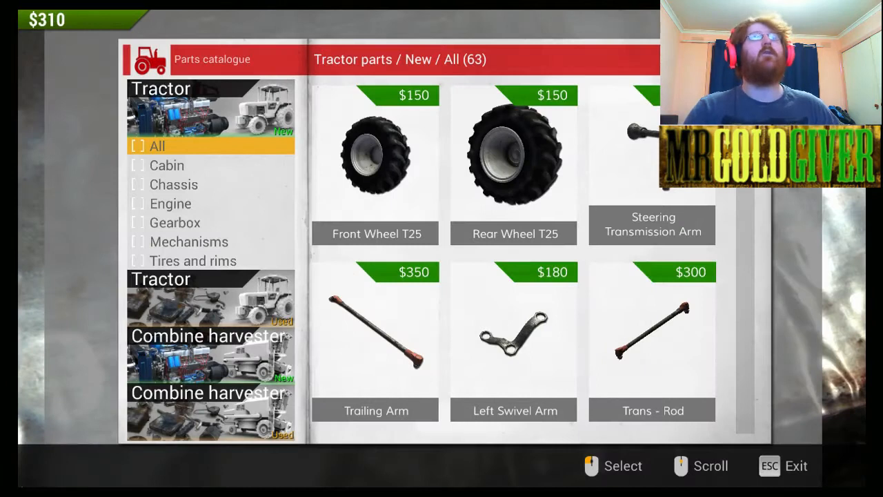
Buy the Front Wheel T25 for $150 and confirm the purchase.
click(376, 155)
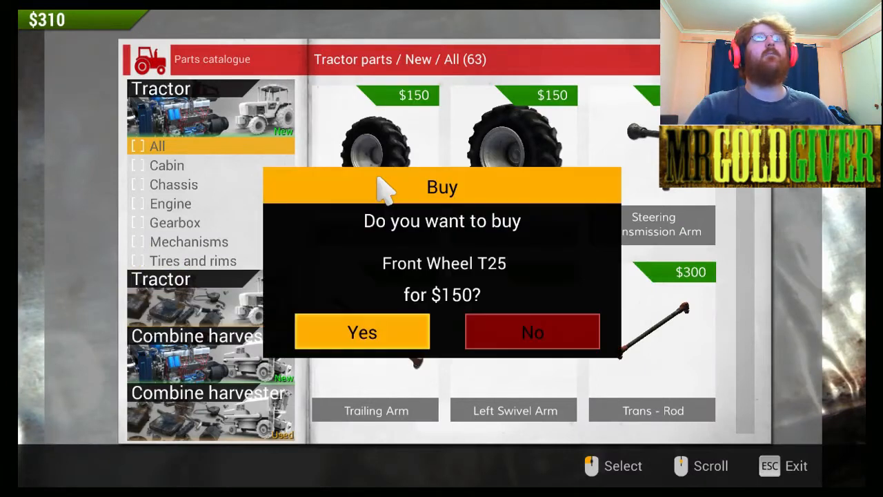
click(361, 331)
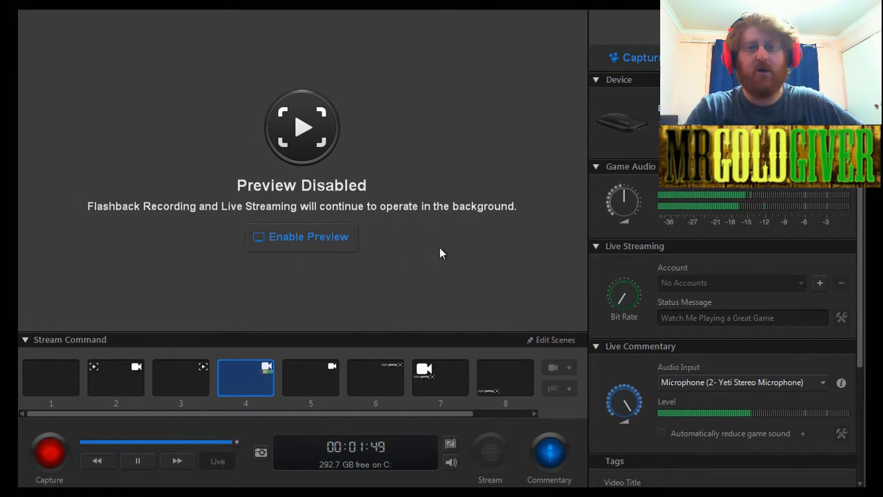
mouse_move(448, 248)
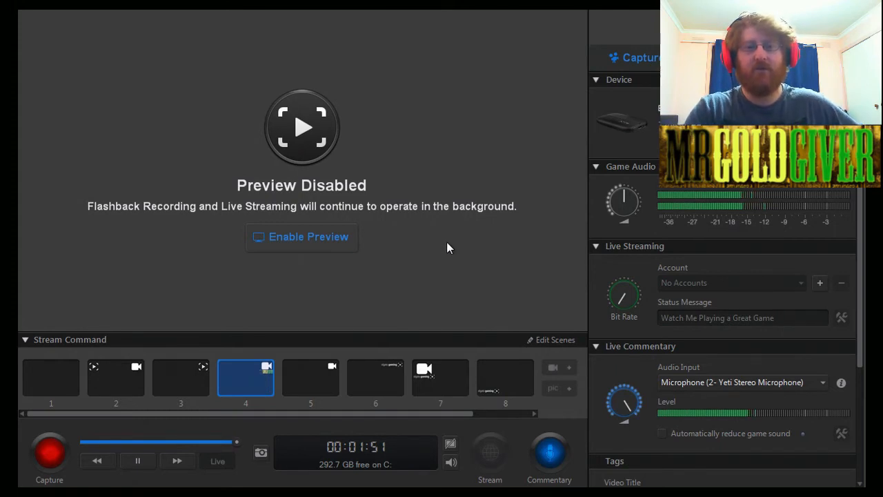